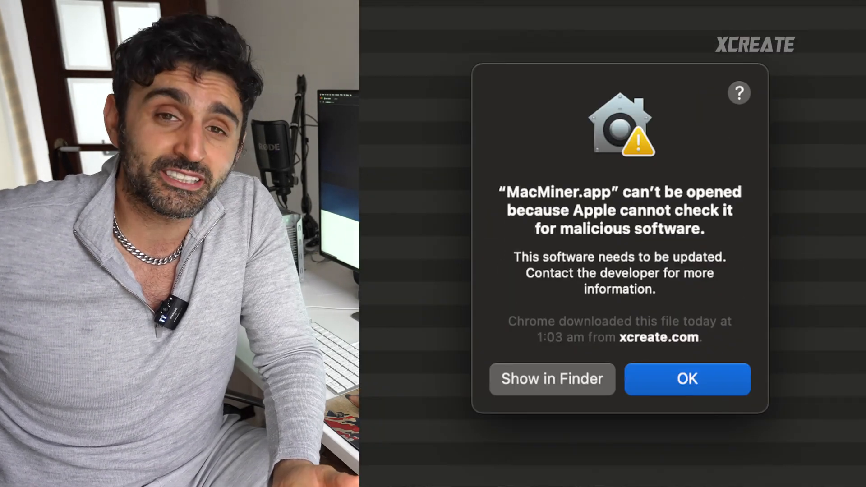
# Dismiss the Gatekeeper warning, then open MacMiner.app from its Finder shortcut menu
pyautogui.click(687, 379)
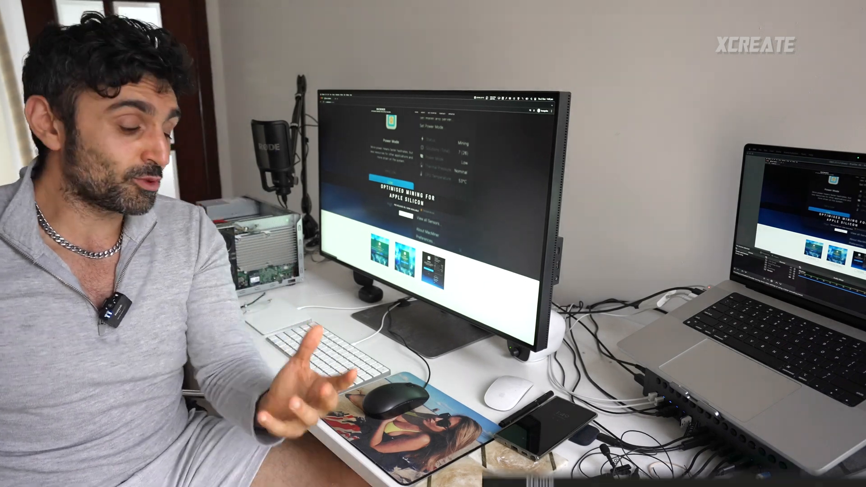
pyautogui.rightClick(210, 38)
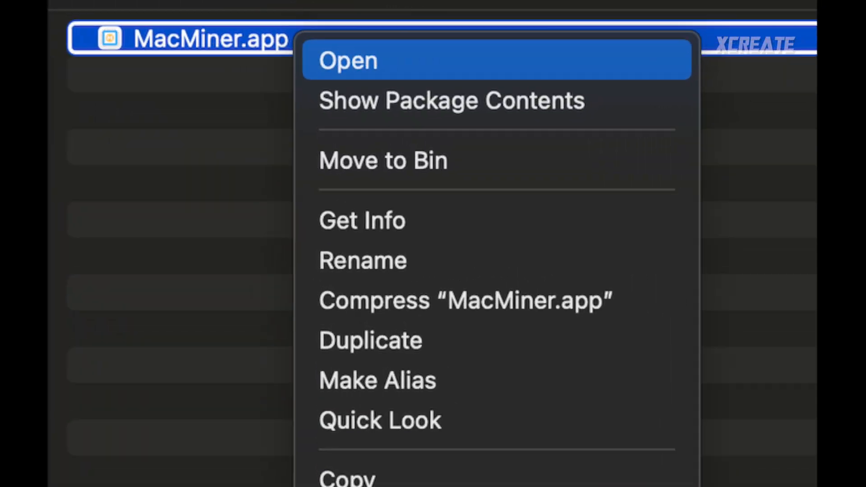
pyautogui.click(347, 60)
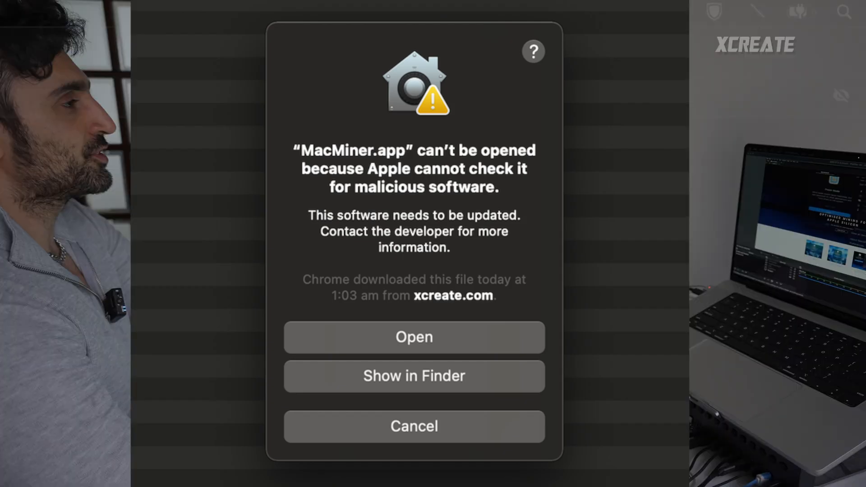